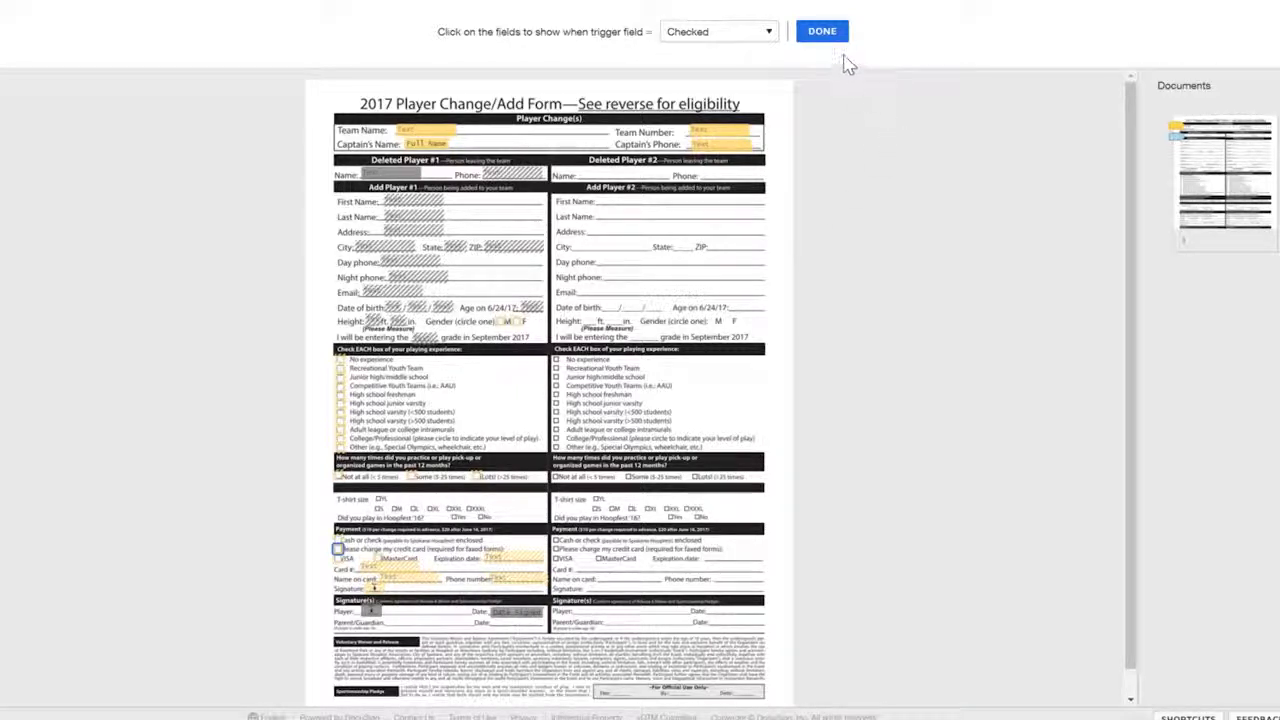
- Finish the conditional rule, save and close the template, then reopen Hoopfest Player Change details
{"action": "left_click", "coordinate": [822, 32]}
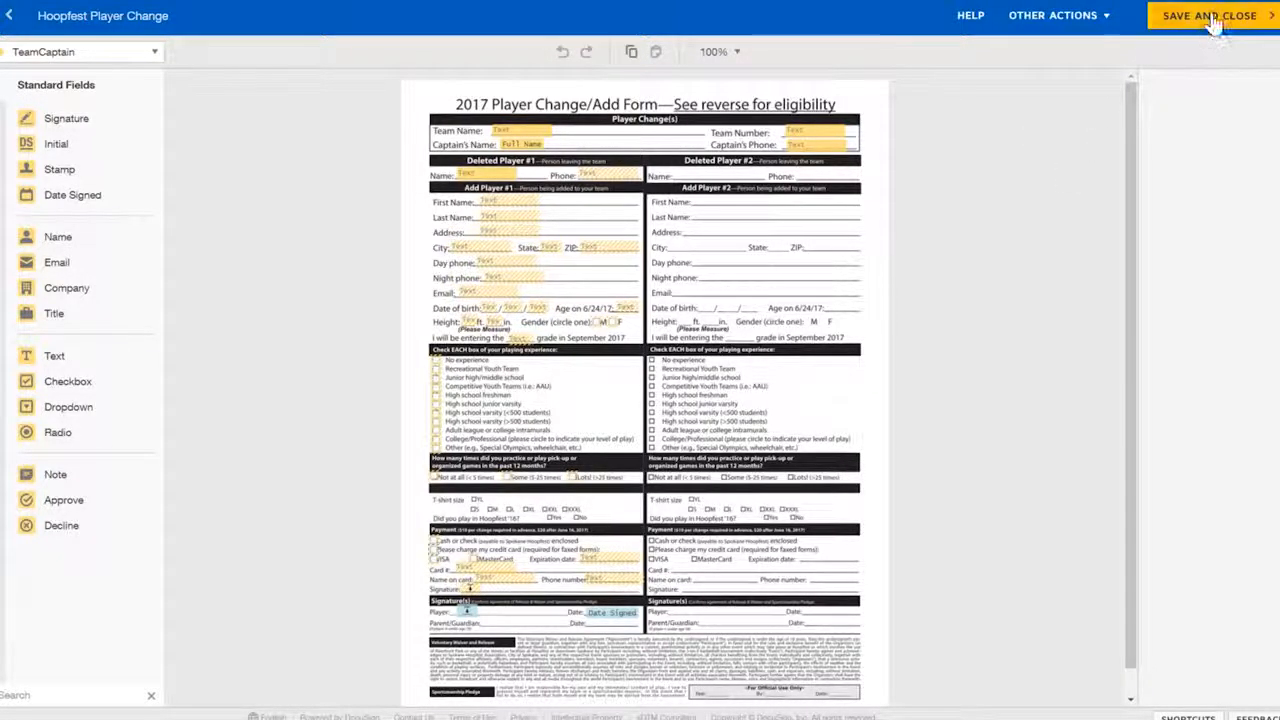
{"action": "left_click", "coordinate": [1210, 16]}
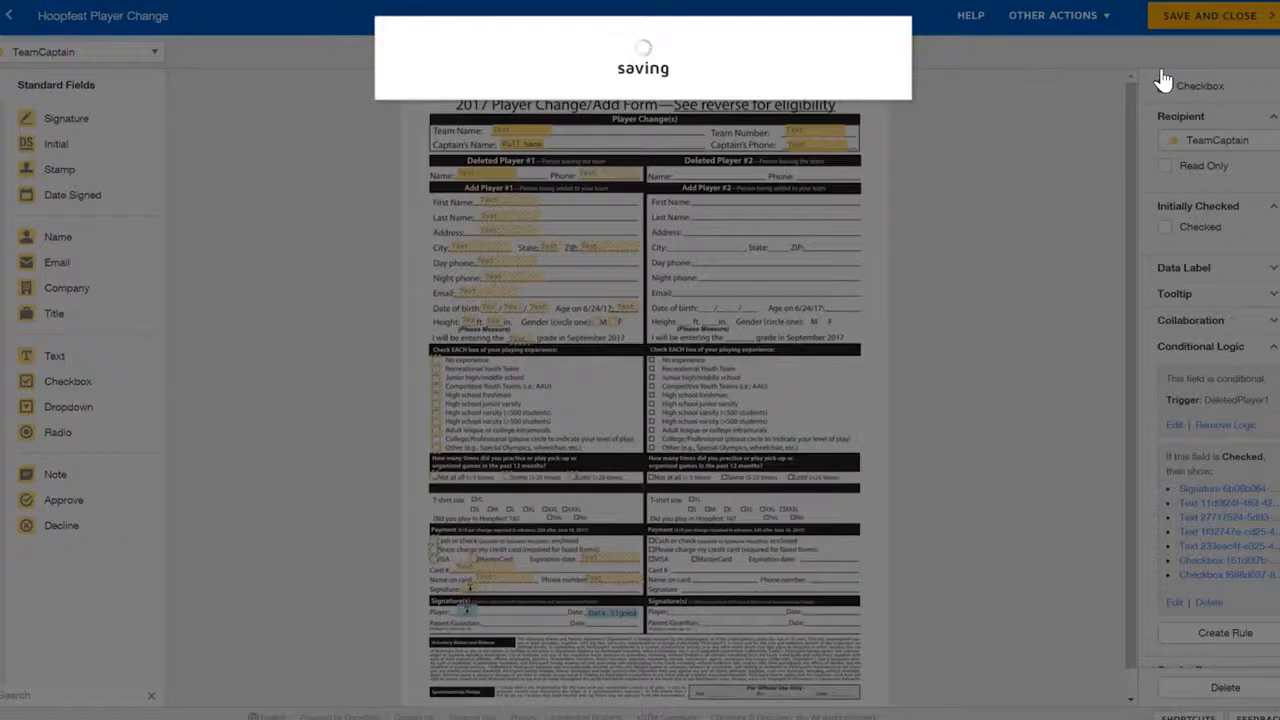
{"action": "left_click", "coordinate": [1210, 16]}
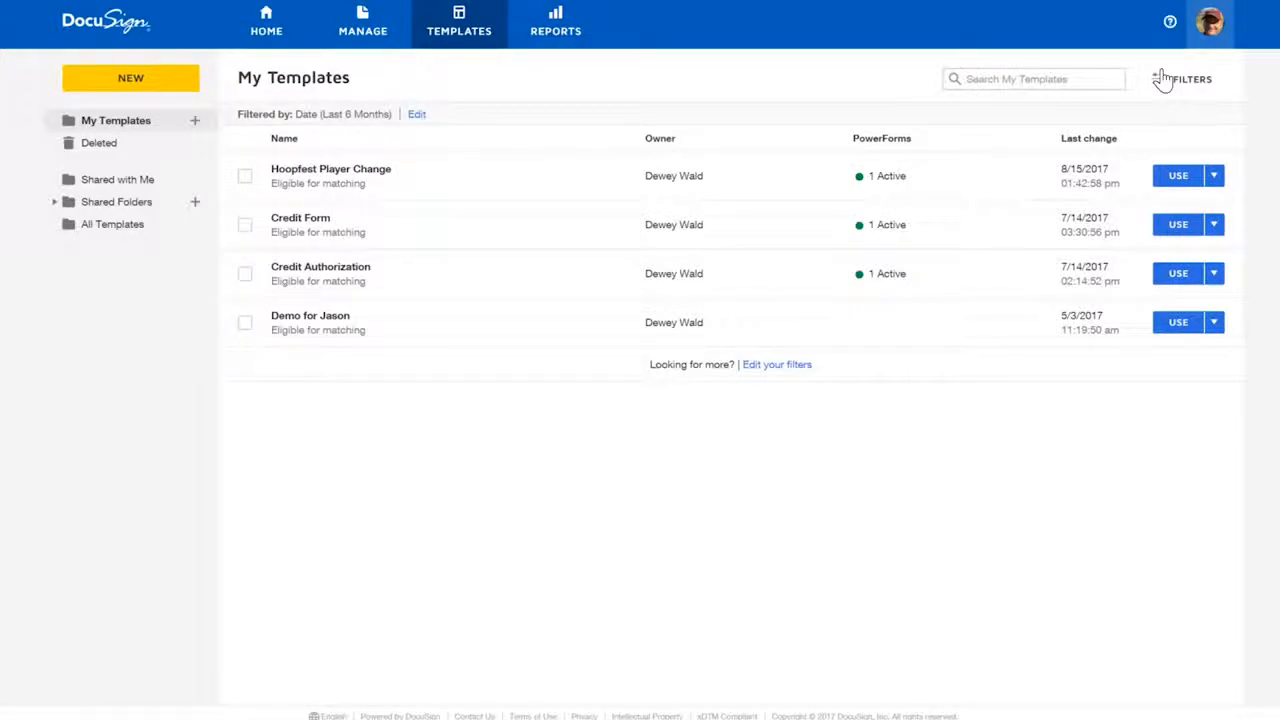
{"action": "mouse_move", "coordinate": [564, 504]}
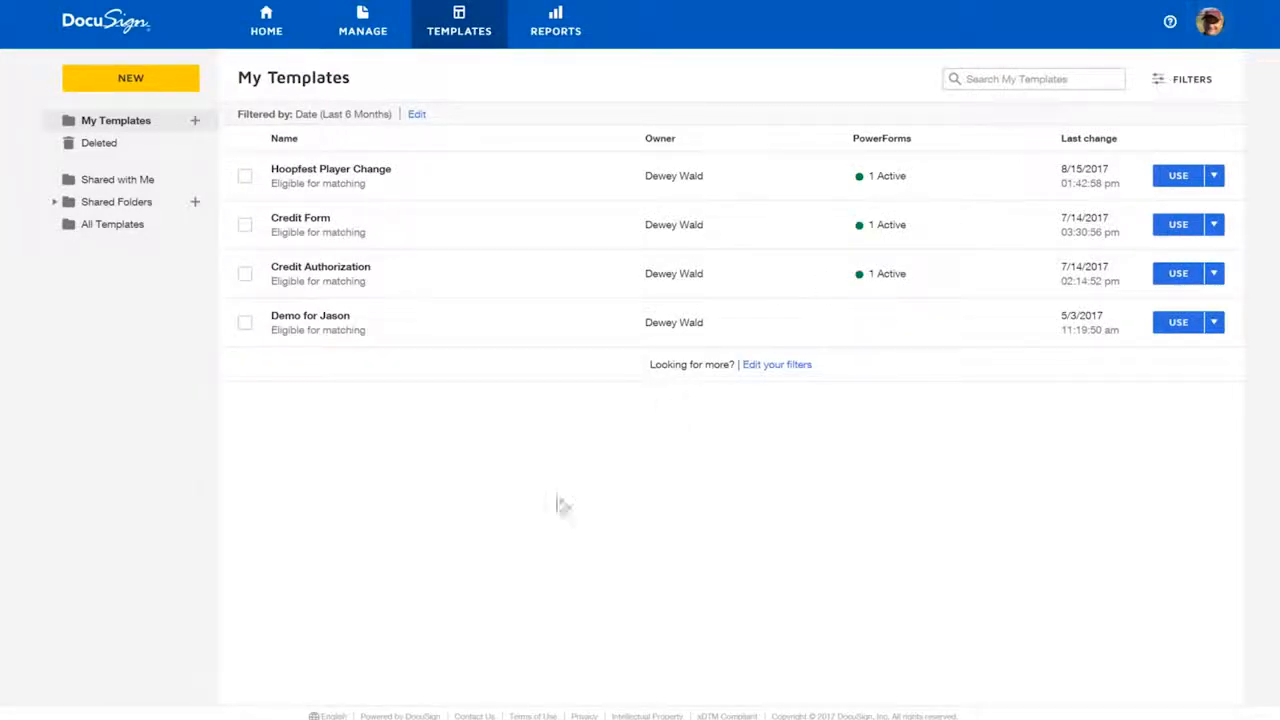
{"action": "mouse_move", "coordinate": [432, 176]}
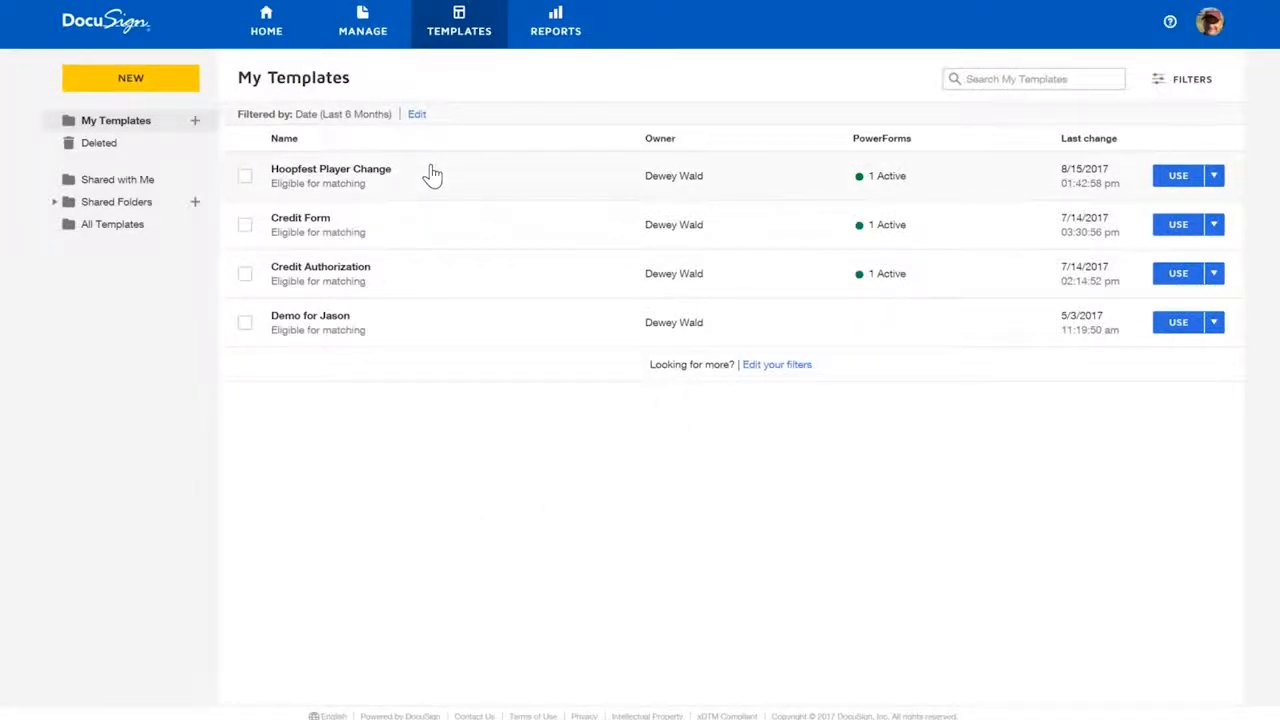
{"action": "left_click", "coordinate": [330, 168]}
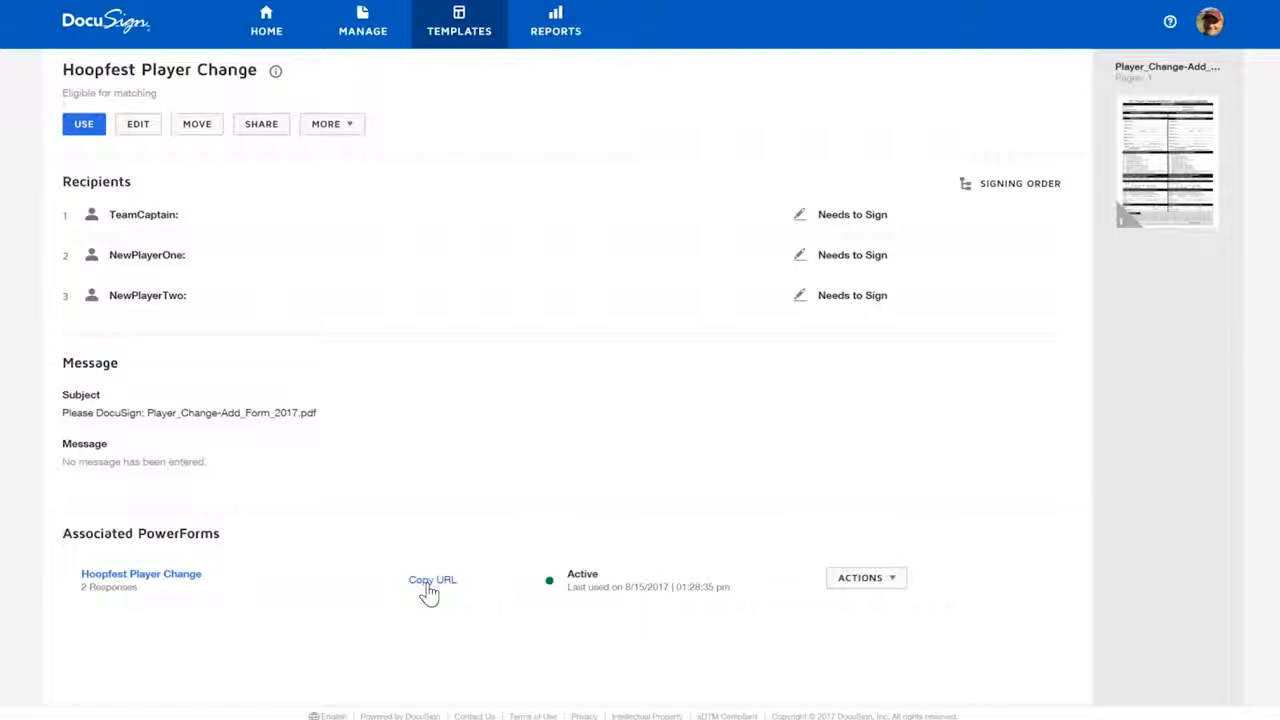
- Copy the Hoopfest Player Change PowerForm URL to the clipboard
{"action": "left_click", "coordinate": [432, 580]}
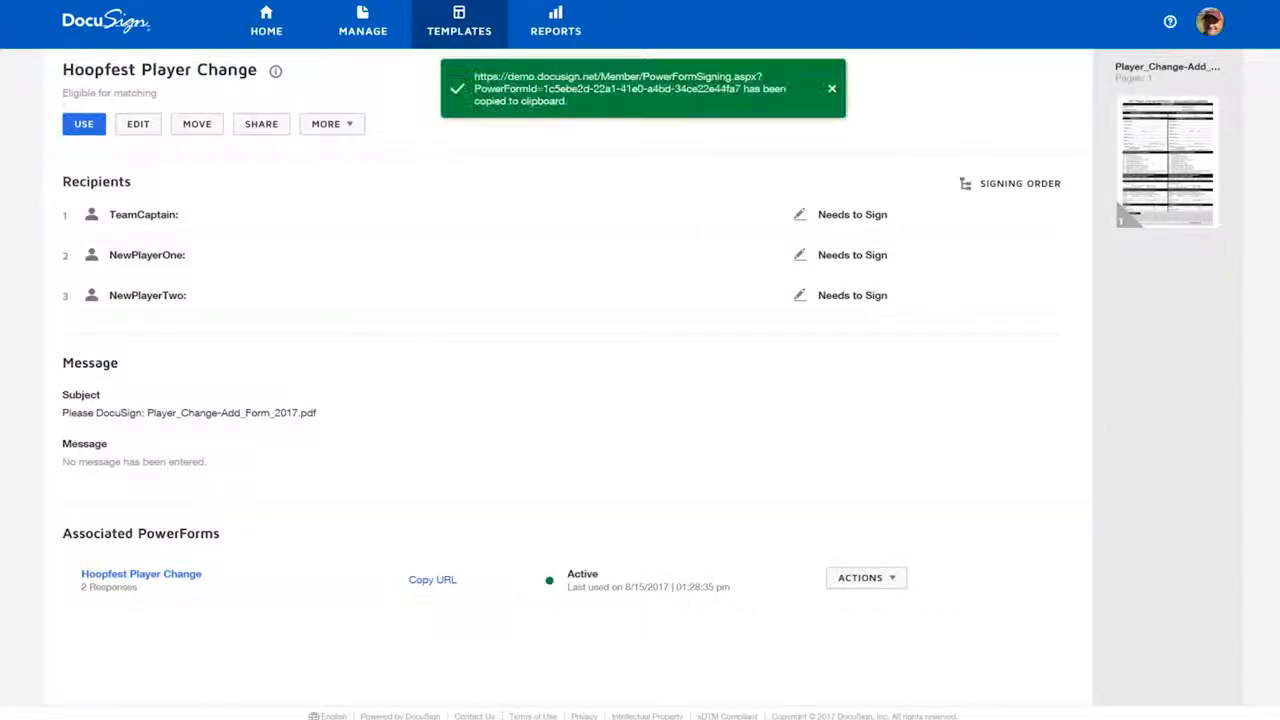